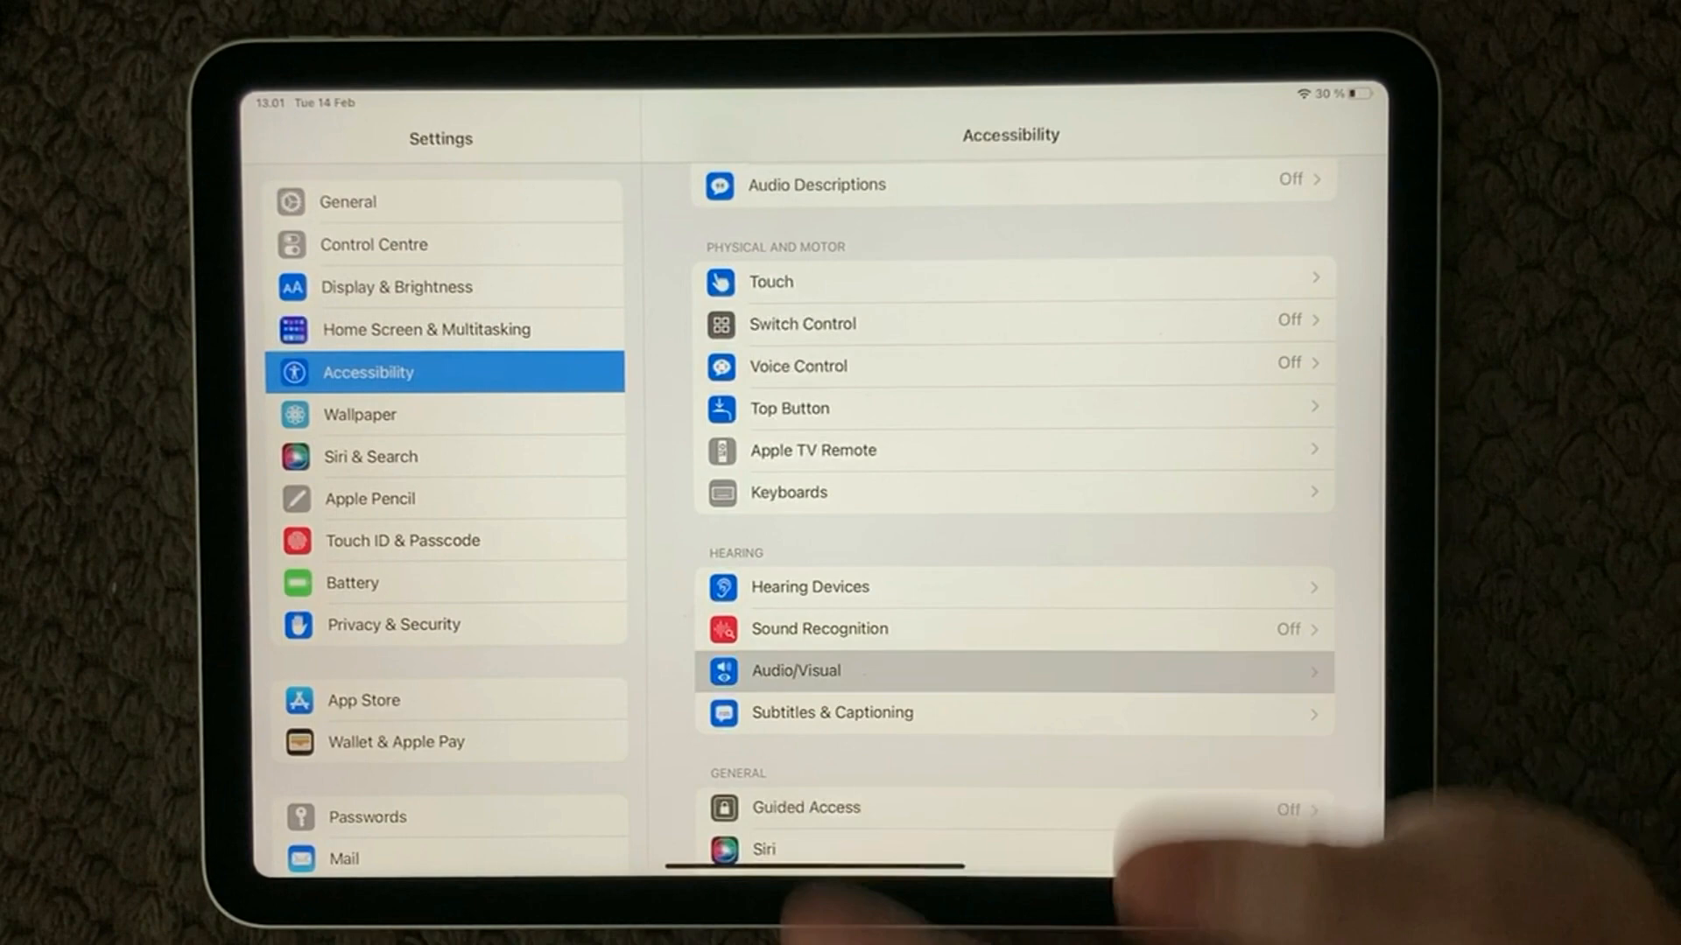
Turn on Mono Audio in the Audio/Visual hearing settings
left_click(795, 671)
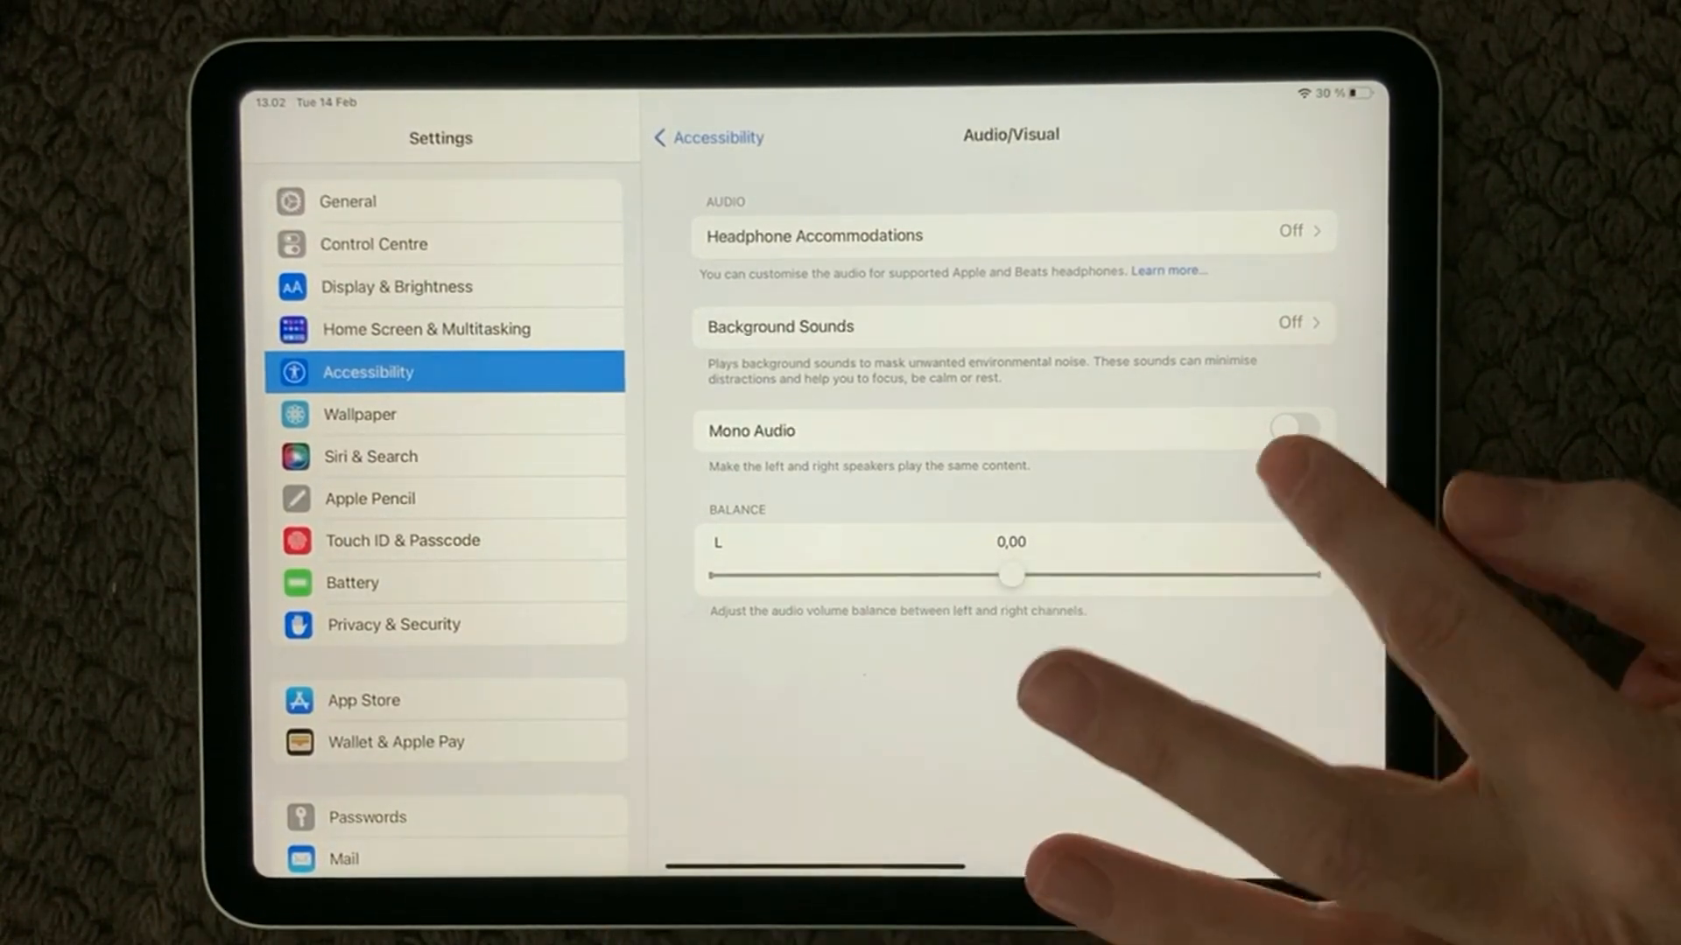
left_click(1294, 429)
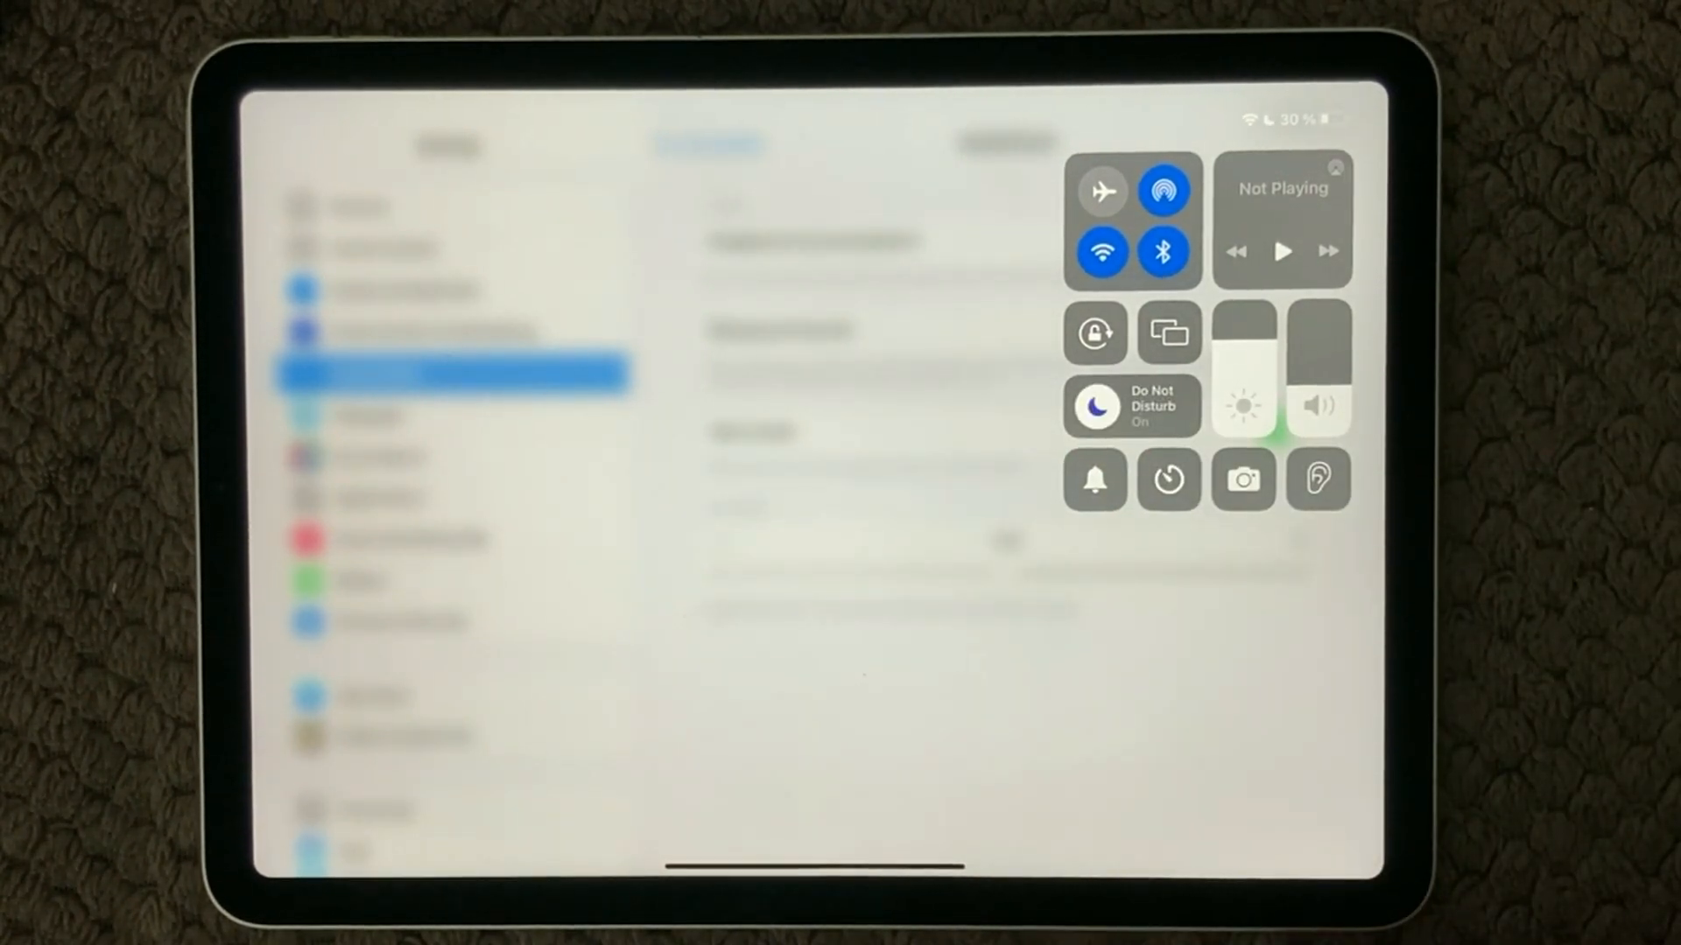
Turn Do Not Disturb off from Control Centre
left_click(1133, 407)
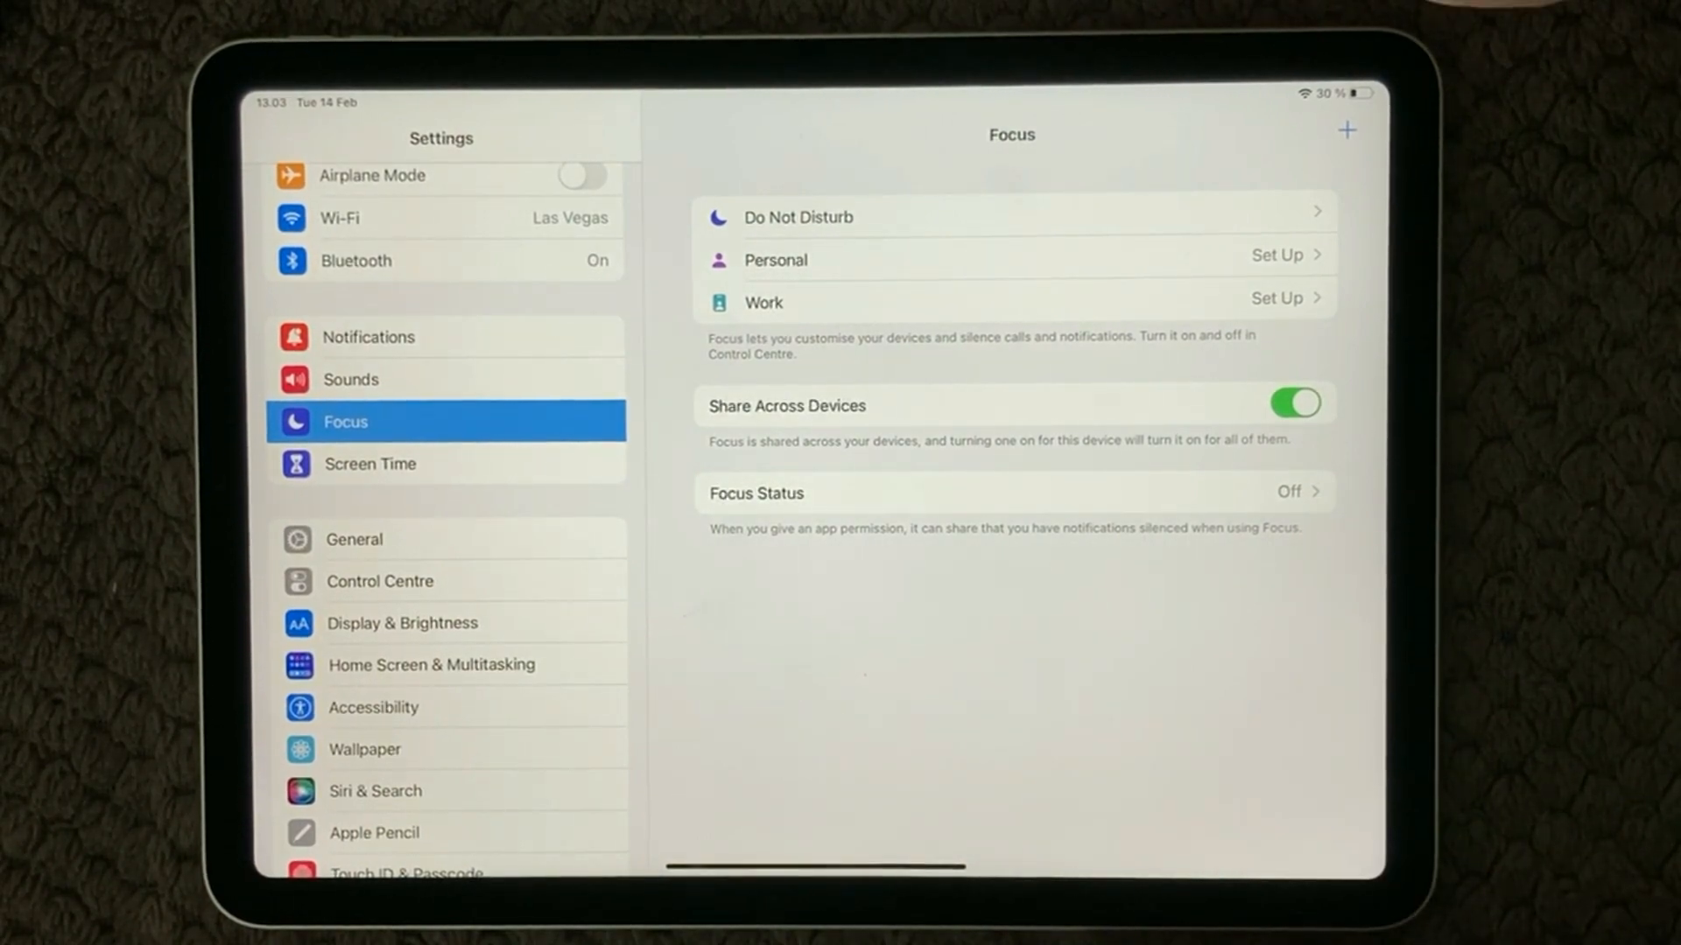
Go to the General page of Settings
scroll("down", 3)
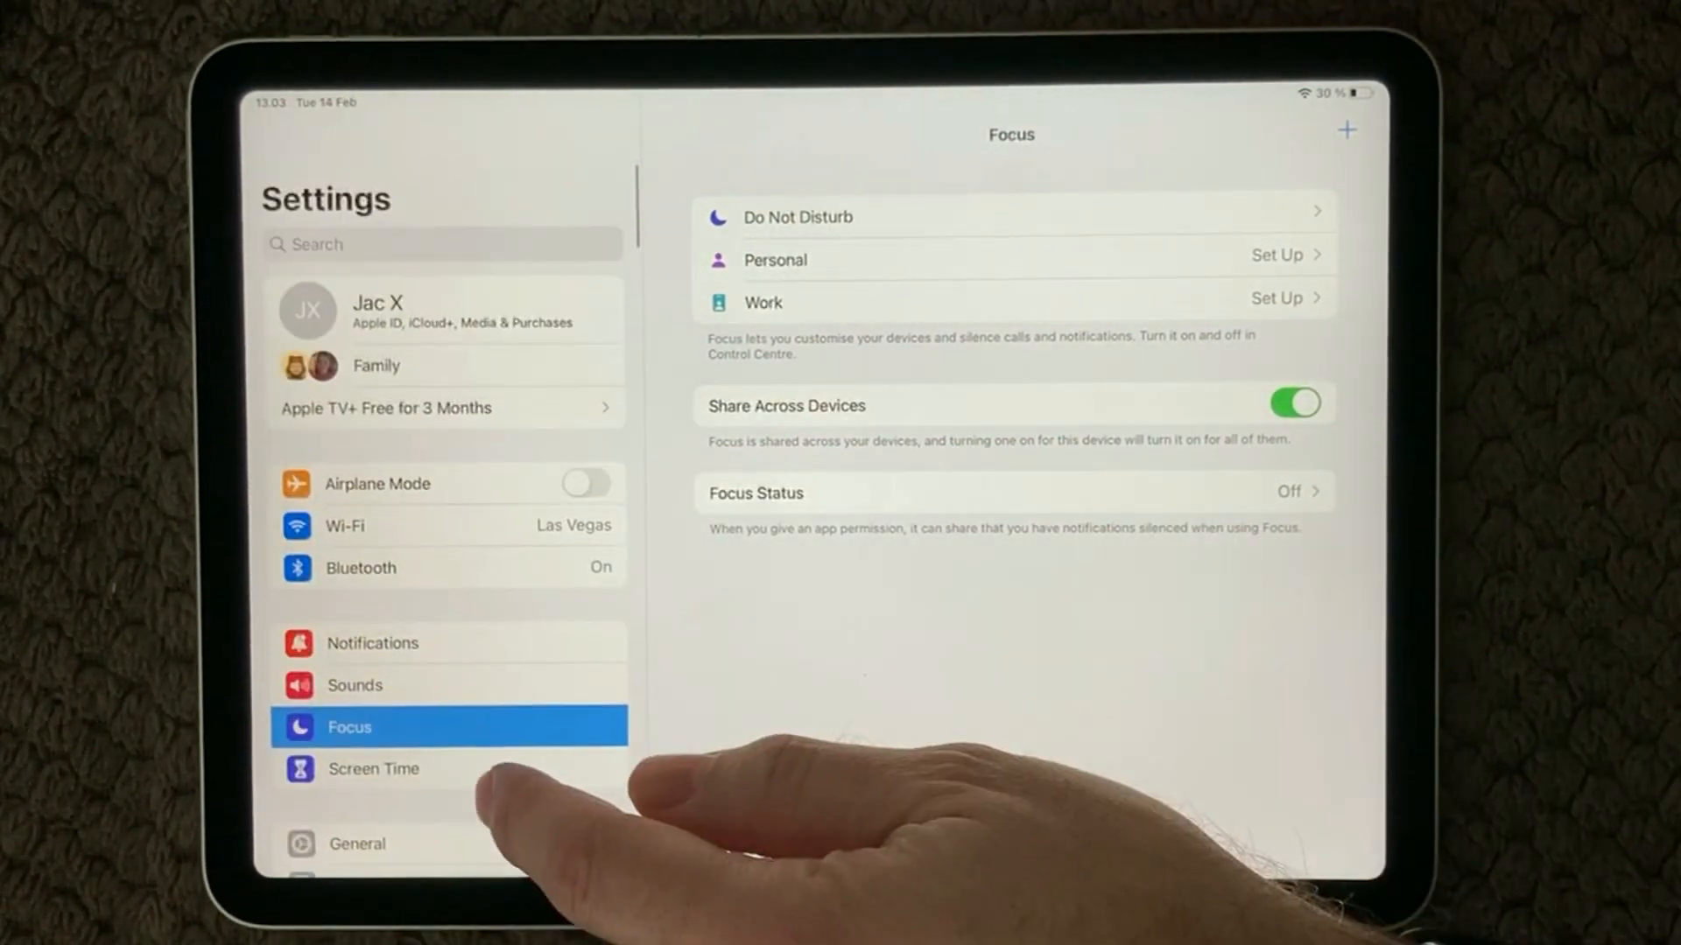
left_click(357, 844)
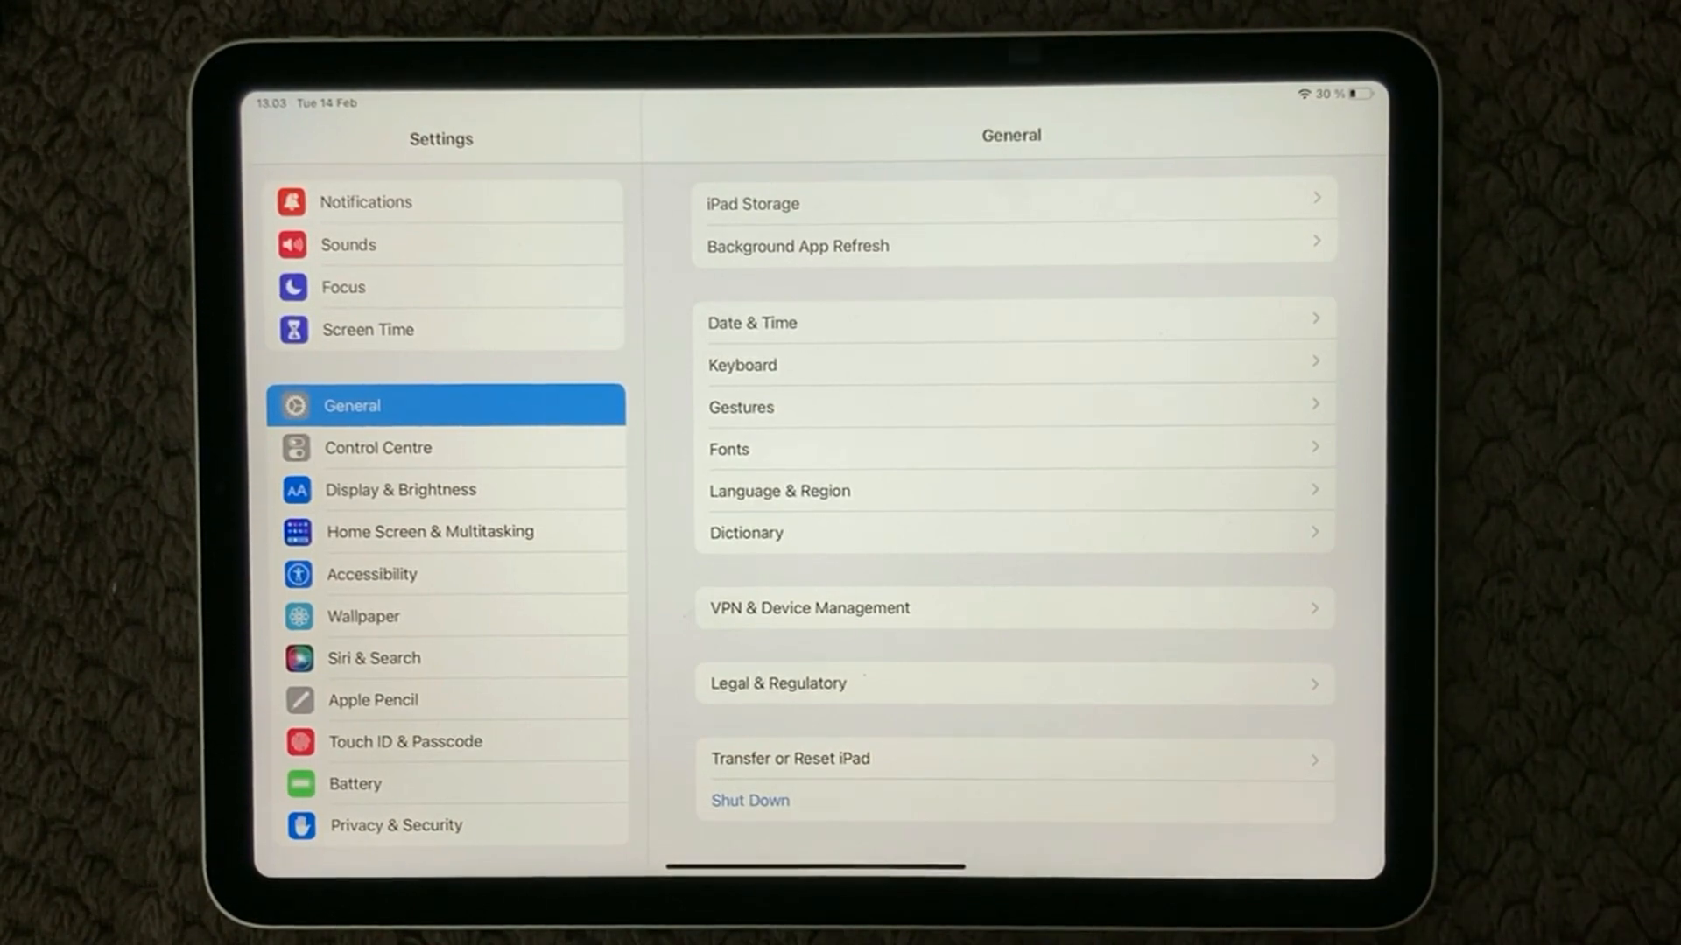
Show the Reset options list under Transfer or Reset iPad
left_click(790, 758)
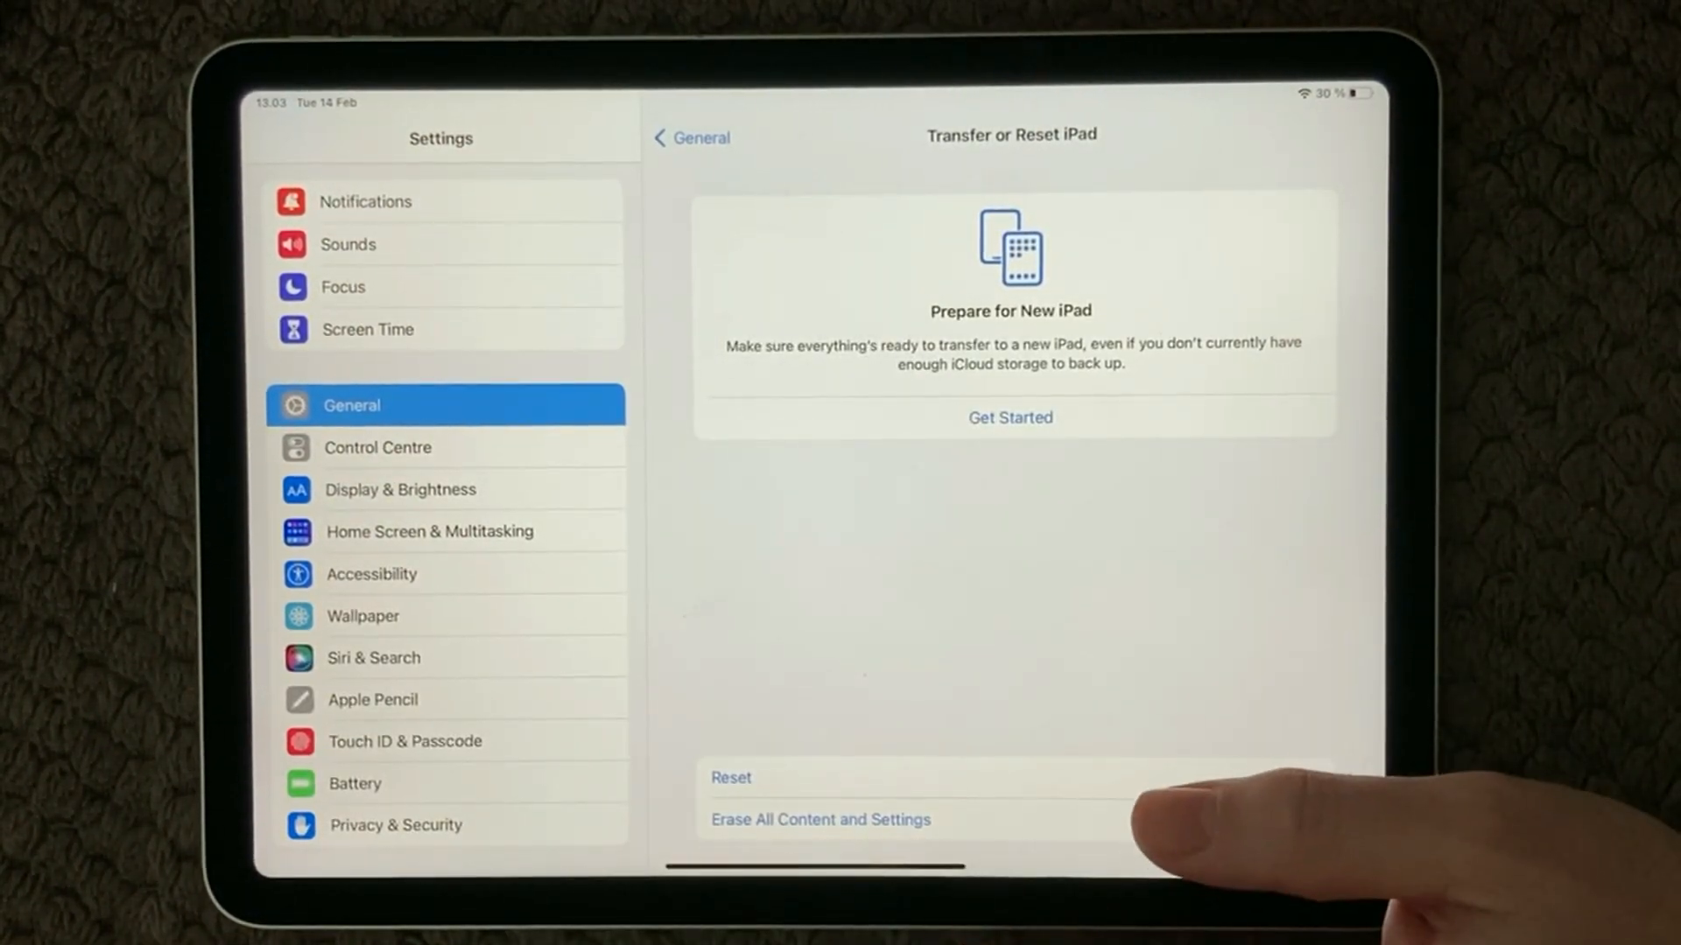
left_click(692, 137)
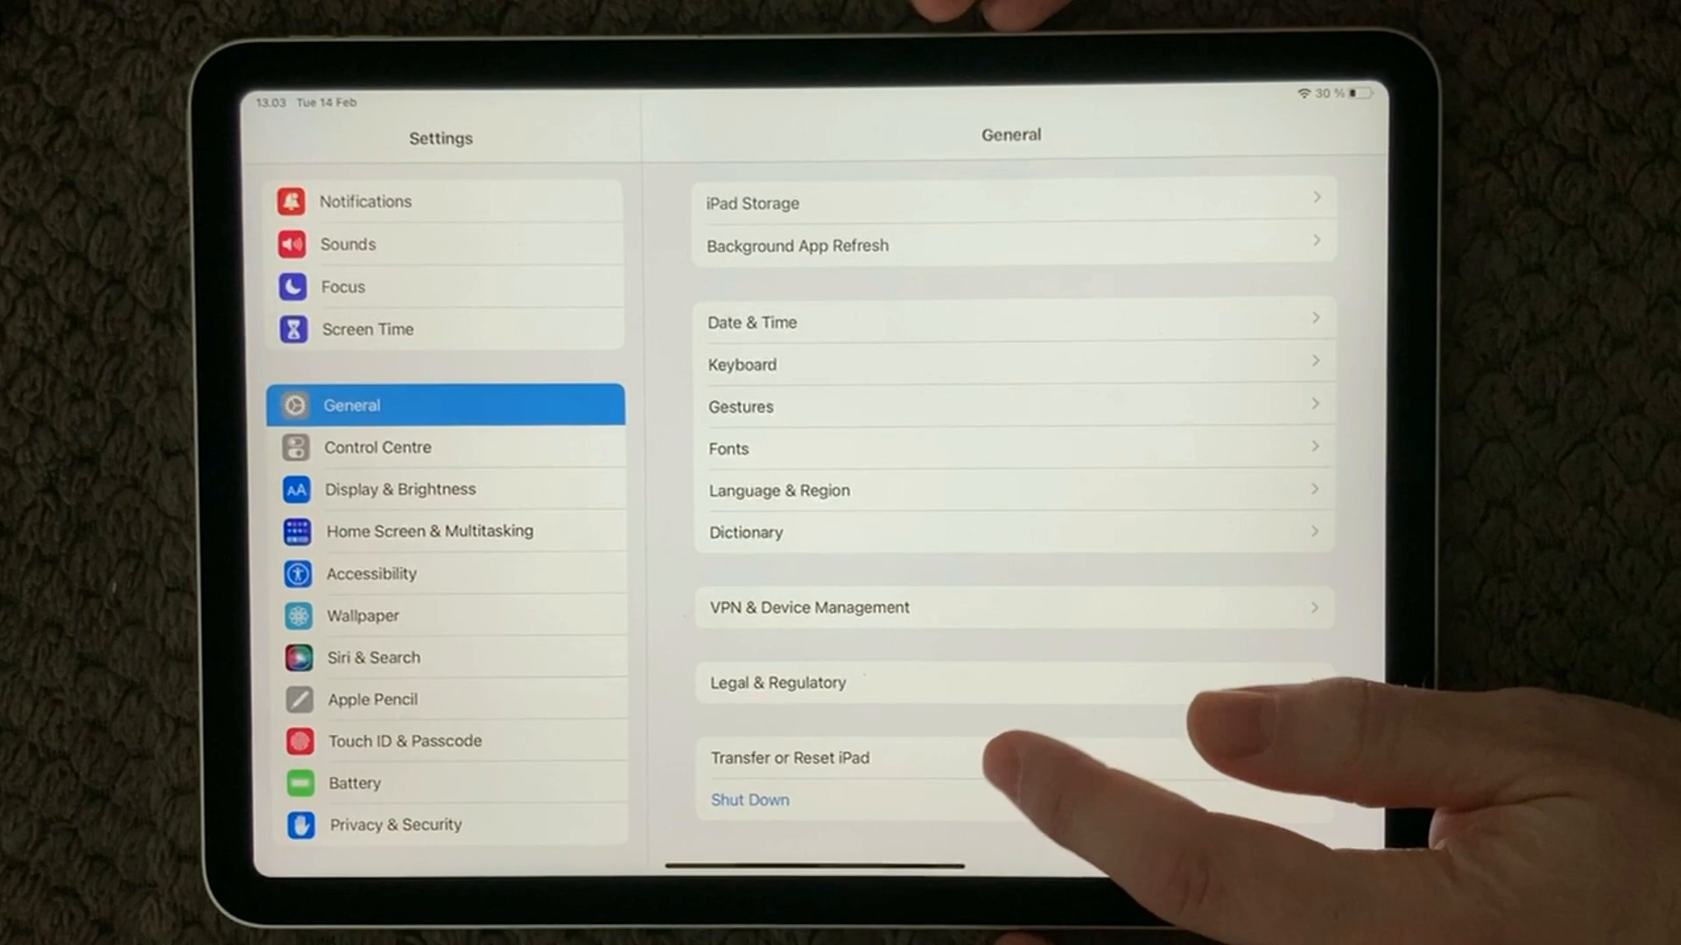
left_click(789, 758)
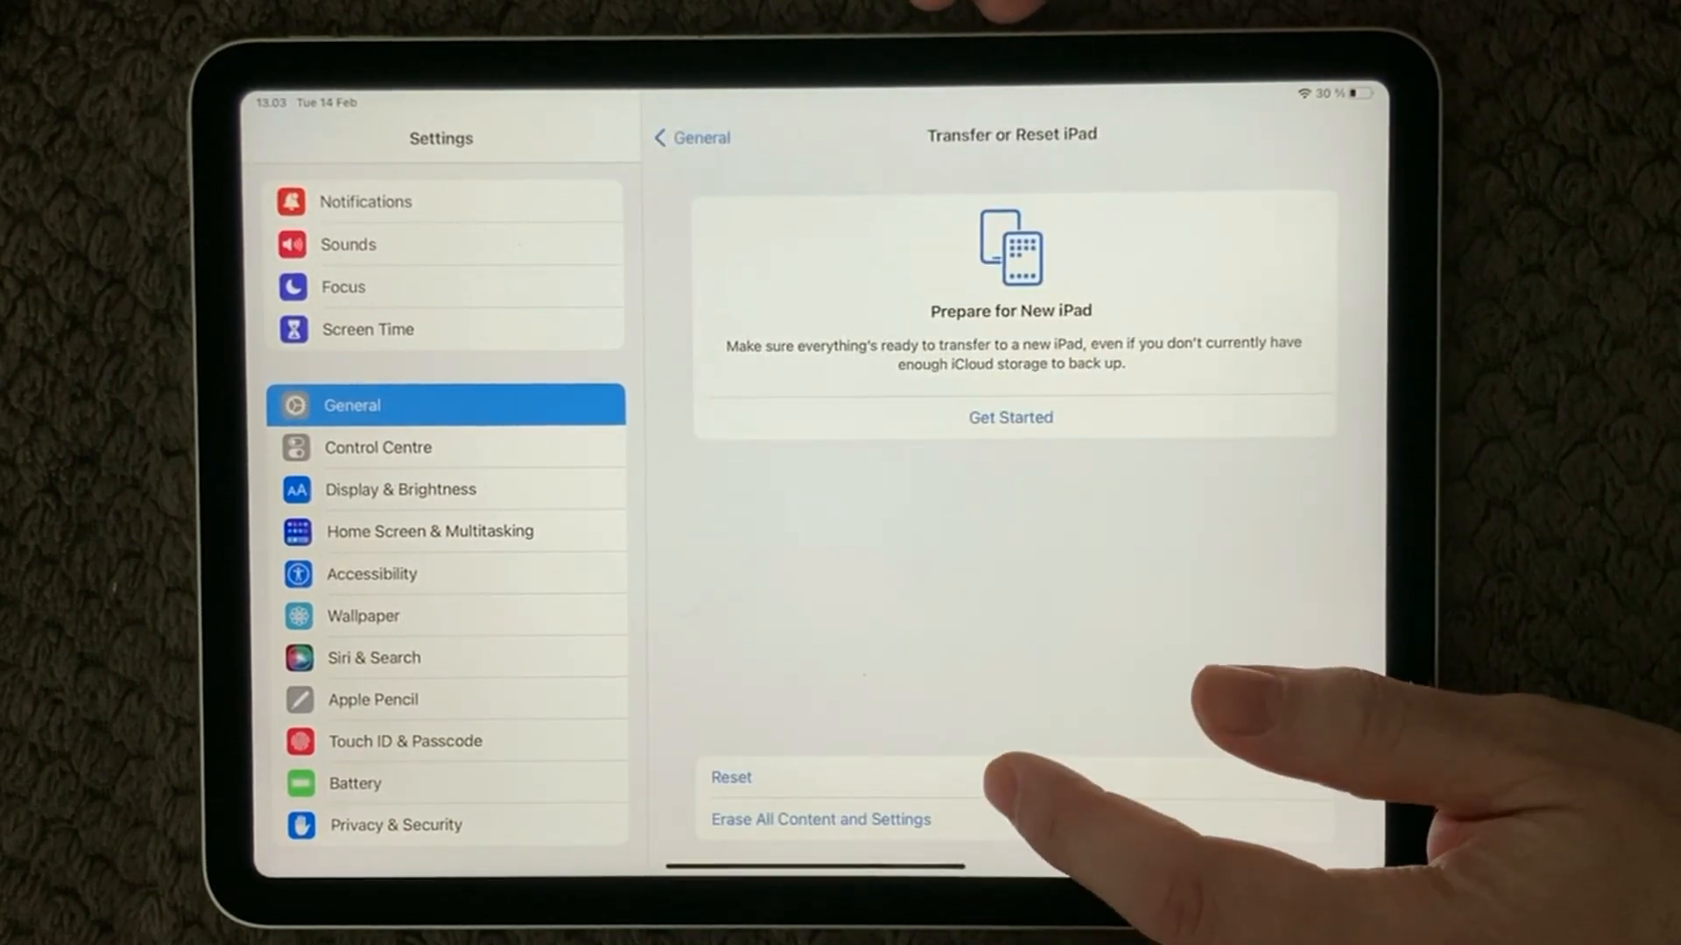
left_click(730, 777)
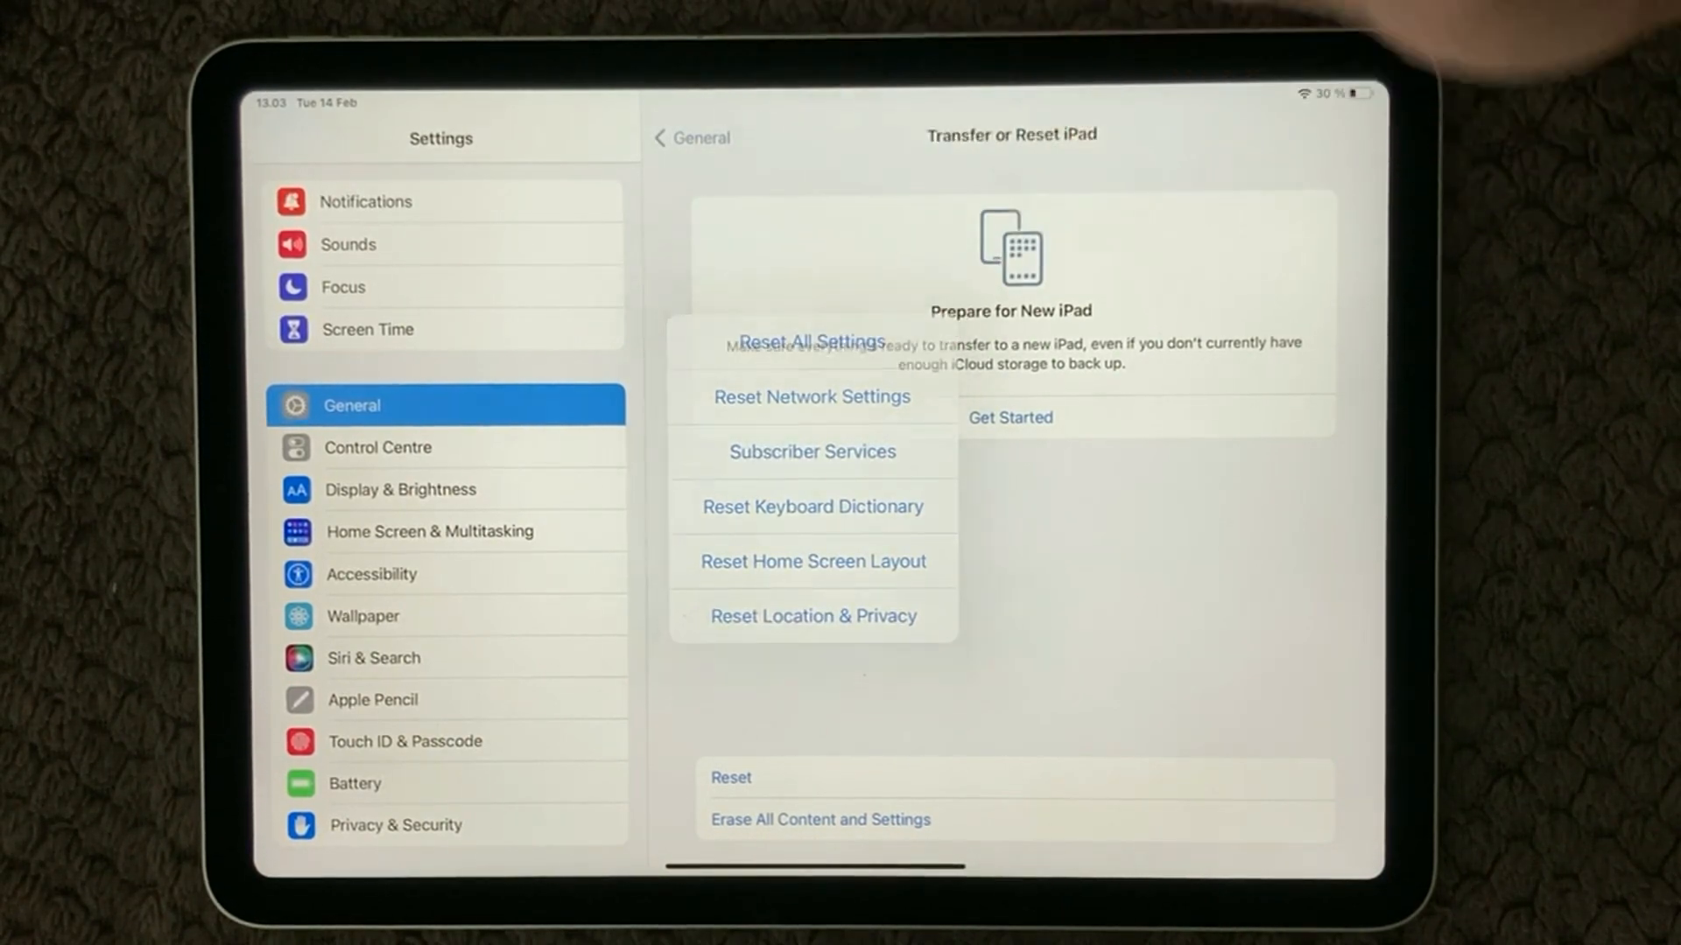
Dismiss the Reset menu without choosing any reset
left_click(811, 341)
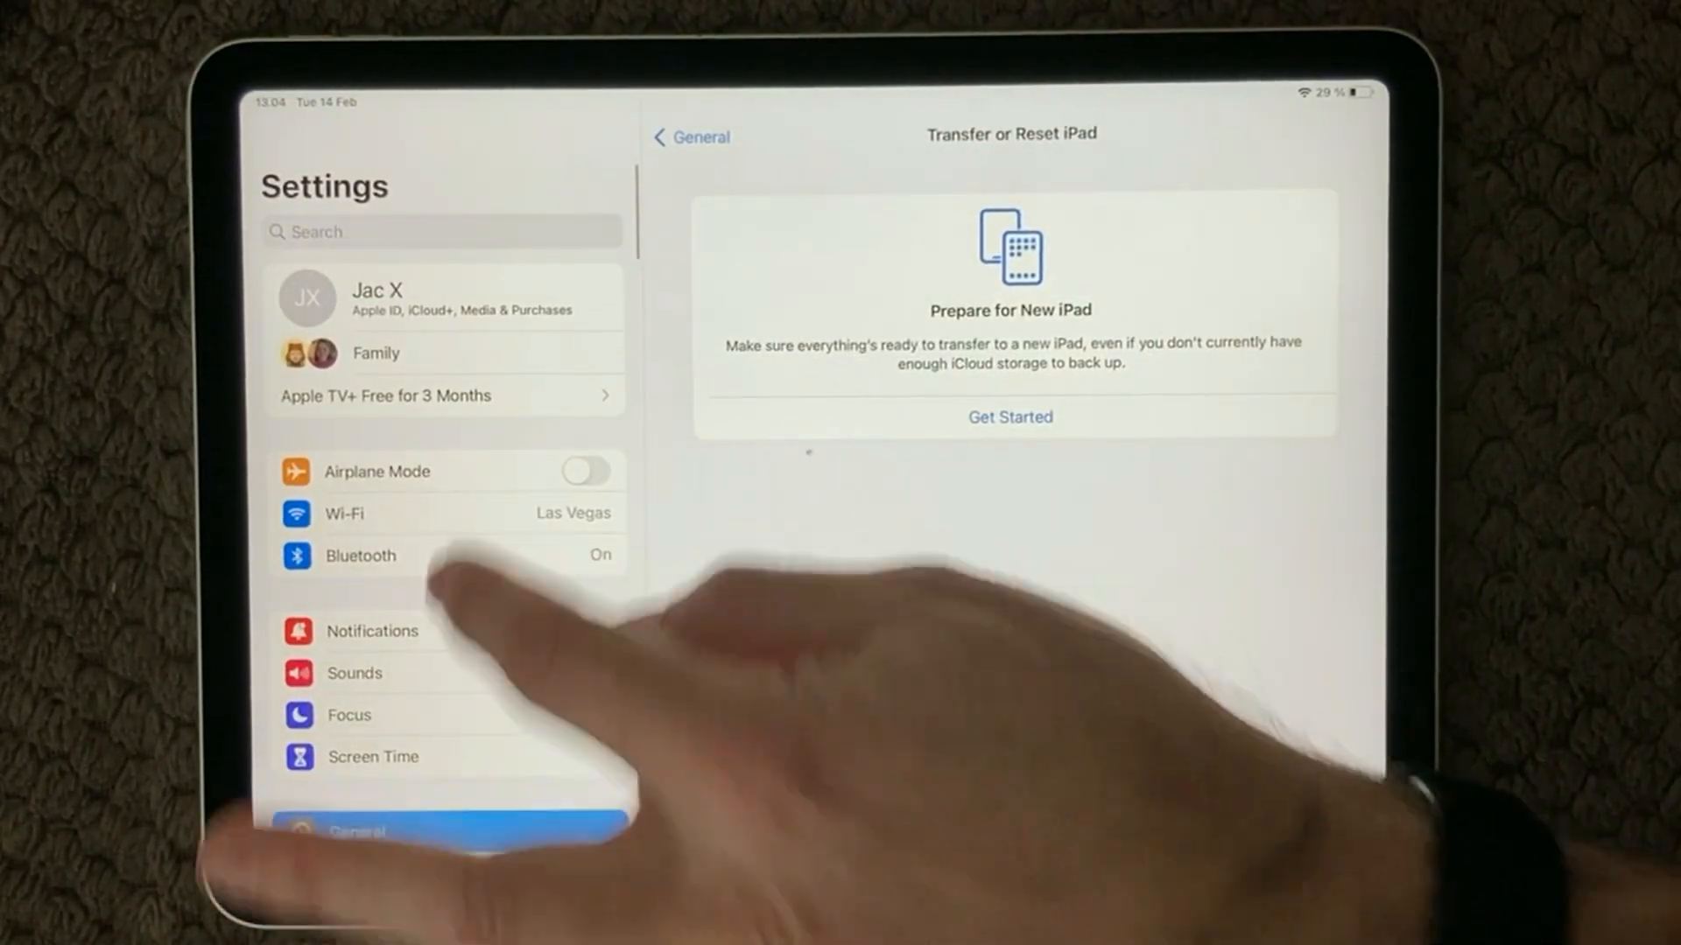
Go via Wi-Fi to Bluetooth and dismiss the Connection Unsuccessful alert for the headphones
left_click(343, 513)
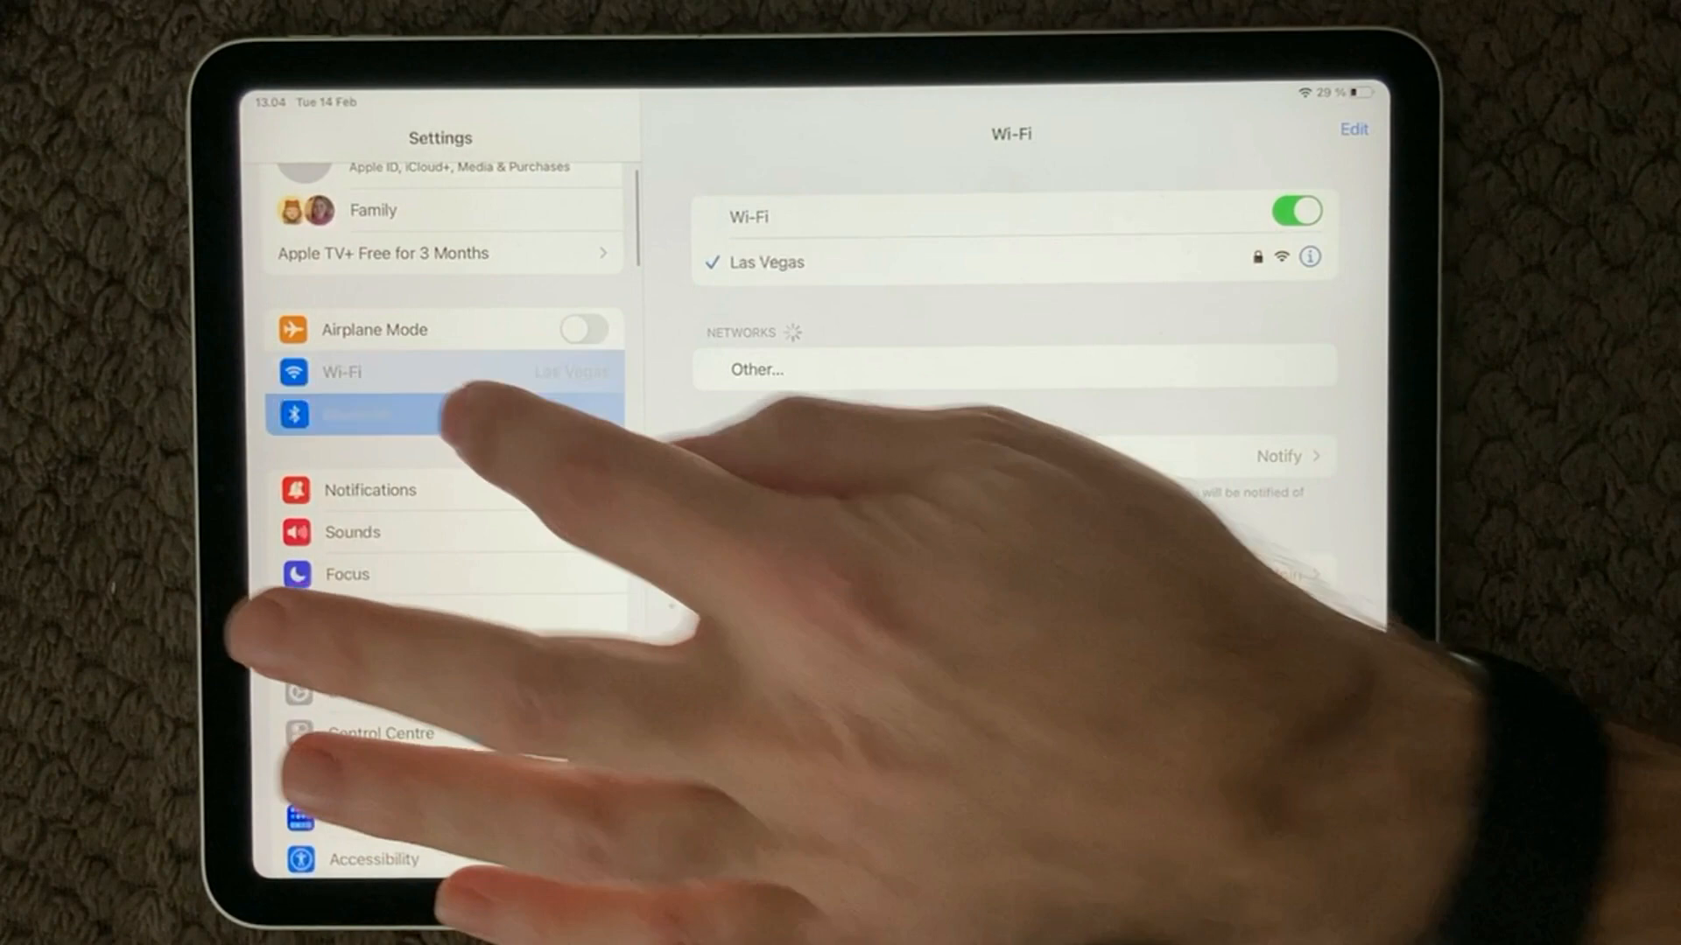
left_click(370, 415)
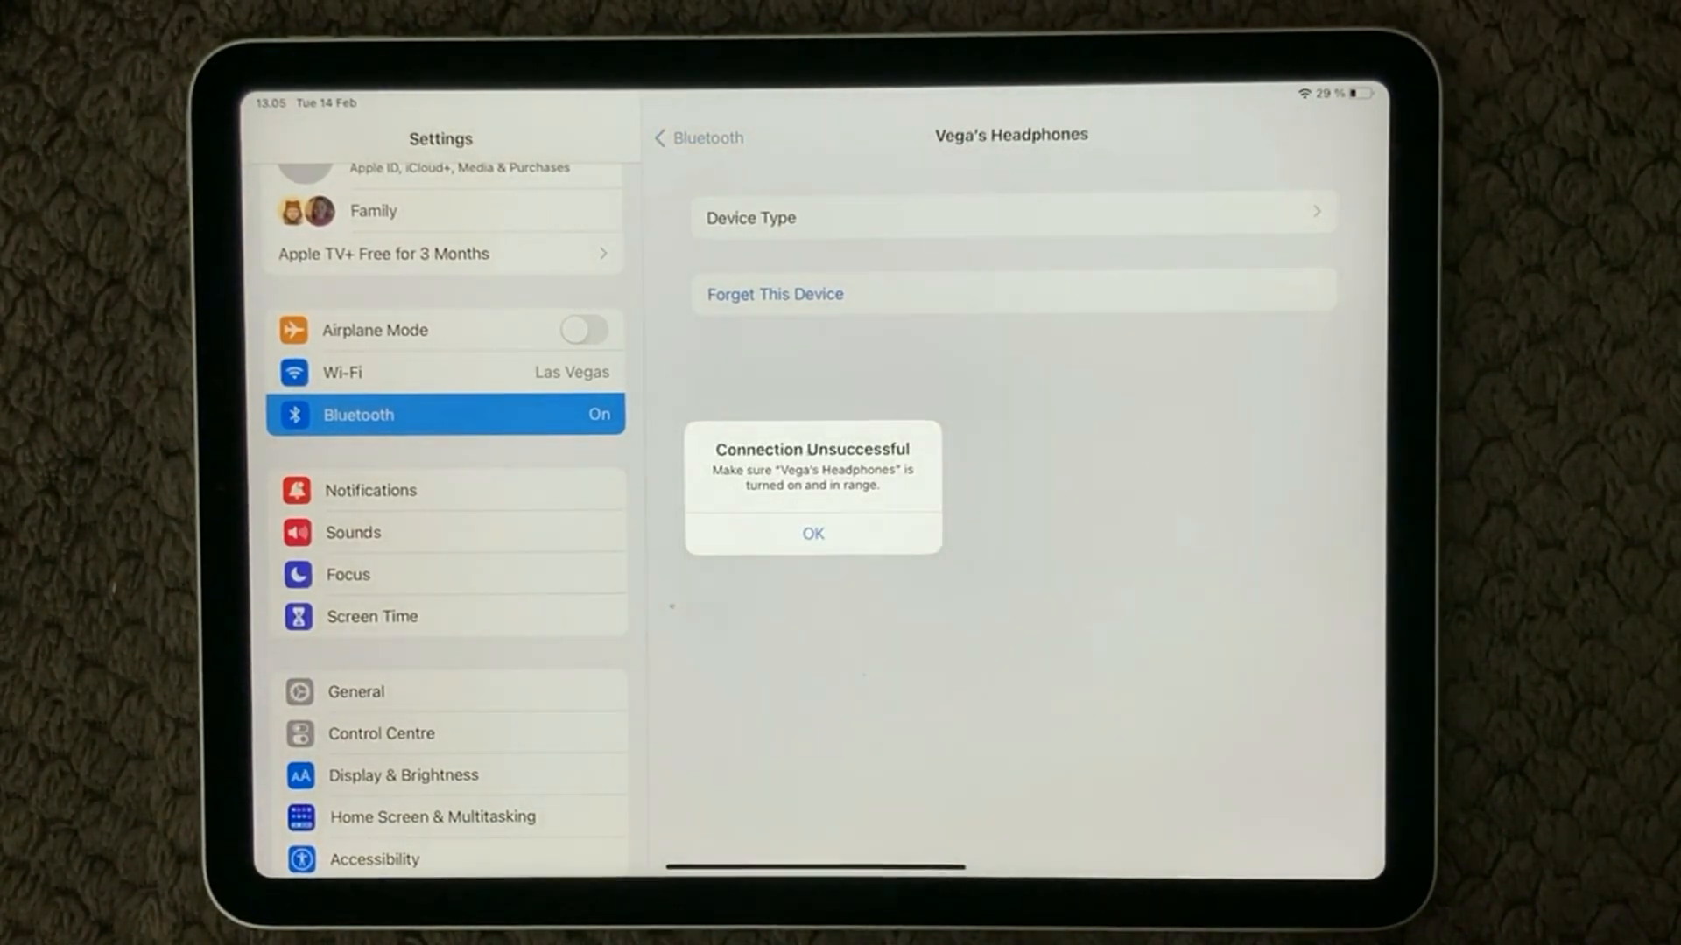
left_click(811, 534)
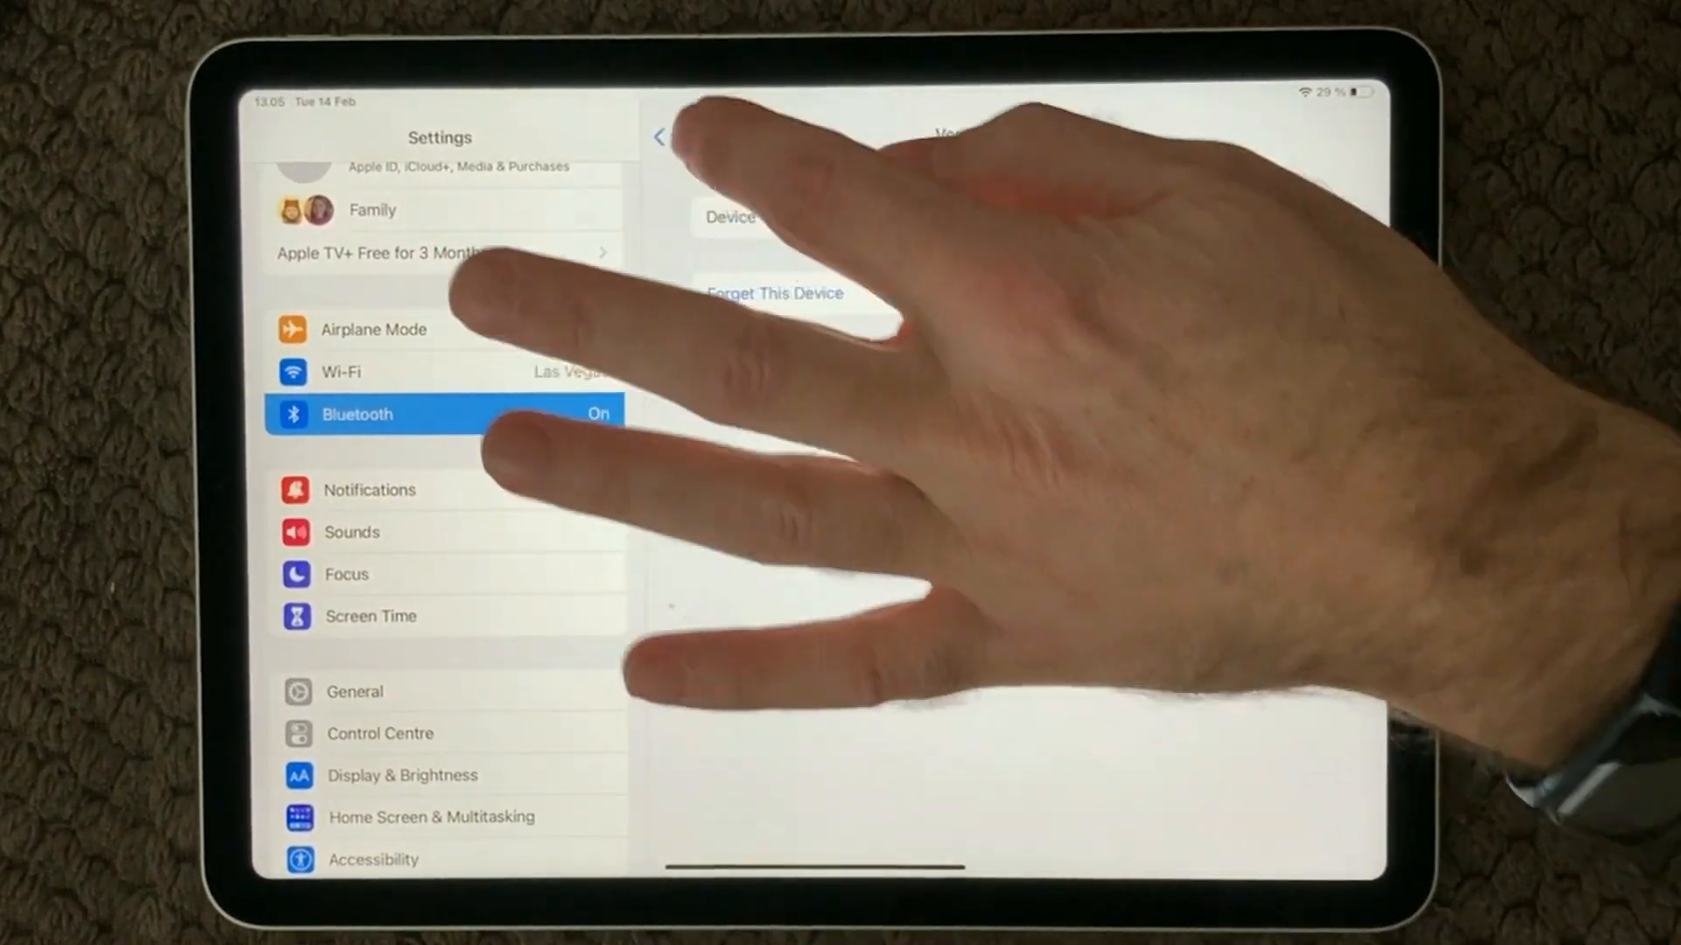